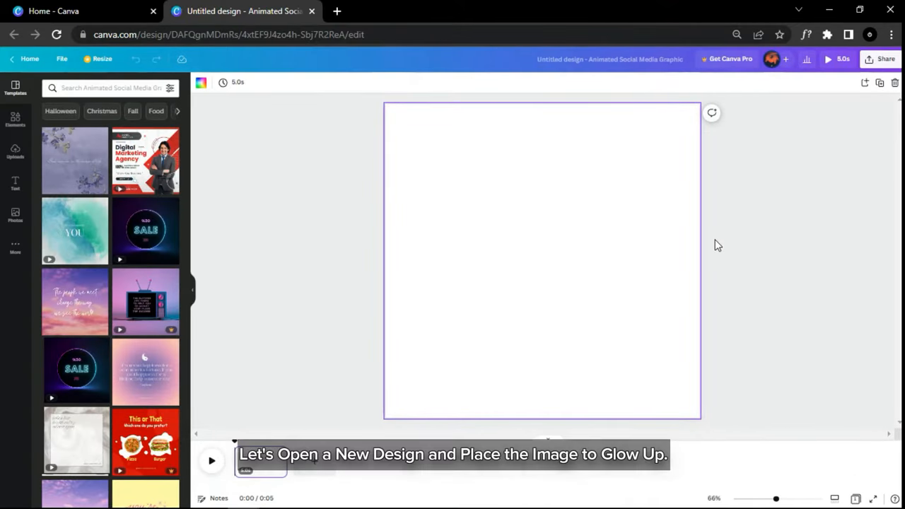
Add the uploaded portrait of the man in black from Uploads onto the blank page.
{"action": "left_click", "coordinate": [14, 153]}
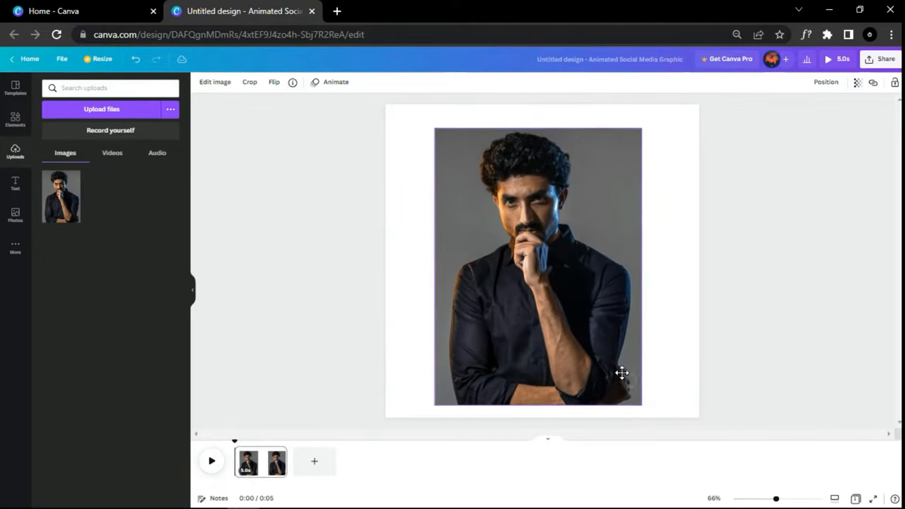
{"action": "left_click", "coordinate": [537, 266]}
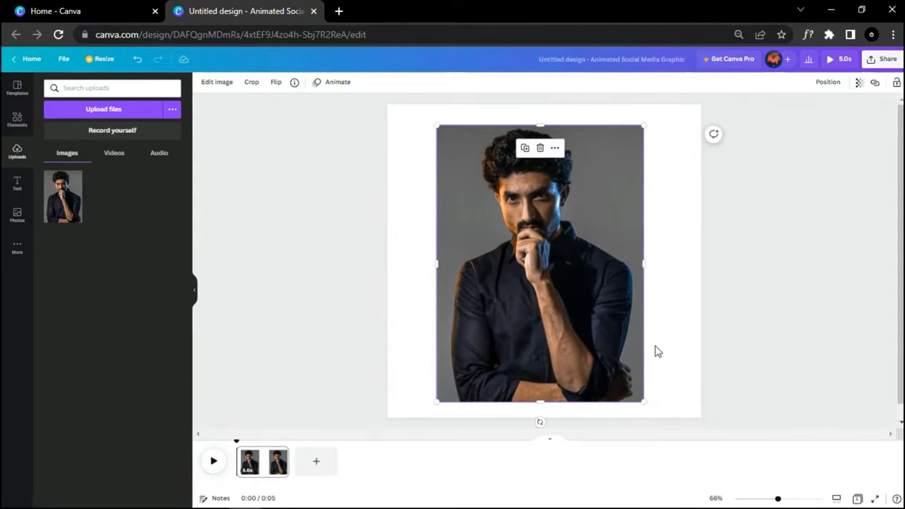
{"action": "left_click", "coordinate": [216, 81]}
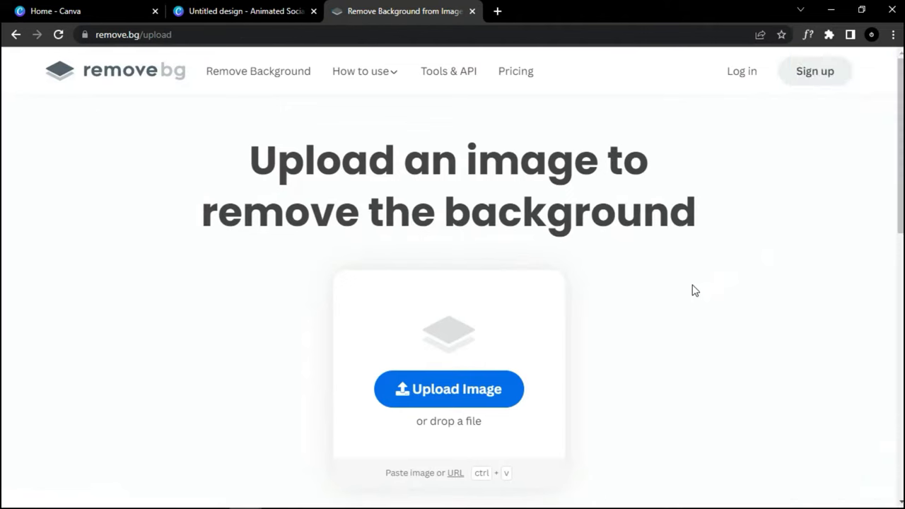
Upload the pexels-nitin portrait to remove.bg and download the background-free cutout.
{"action": "left_click", "coordinate": [448, 389]}
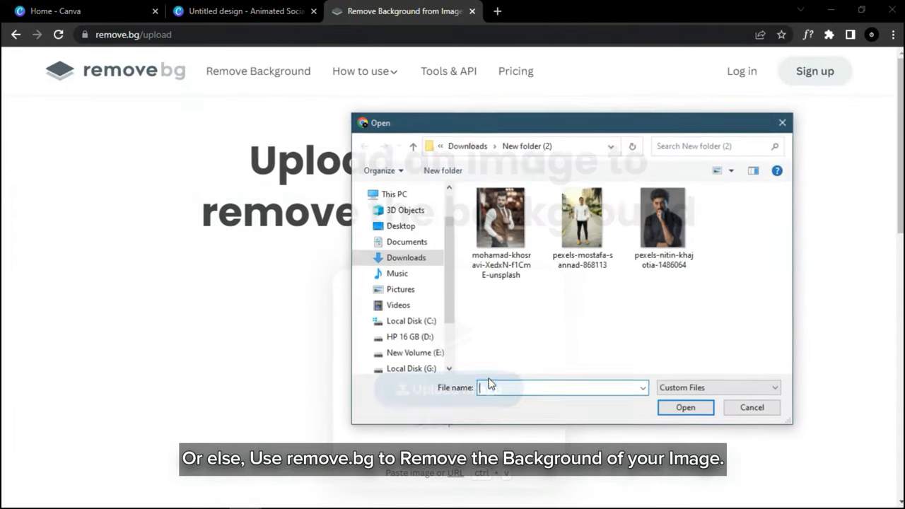
{"action": "left_click", "coordinate": [663, 219]}
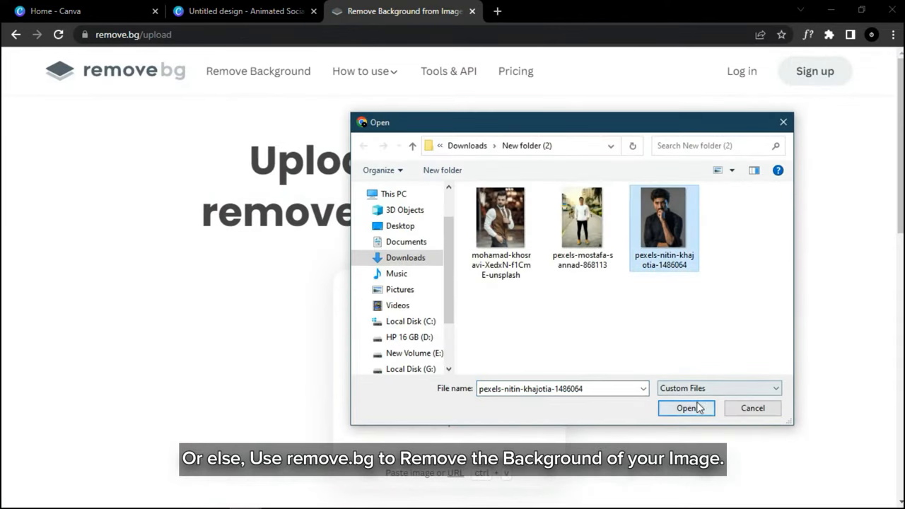
{"action": "left_click", "coordinate": [686, 407]}
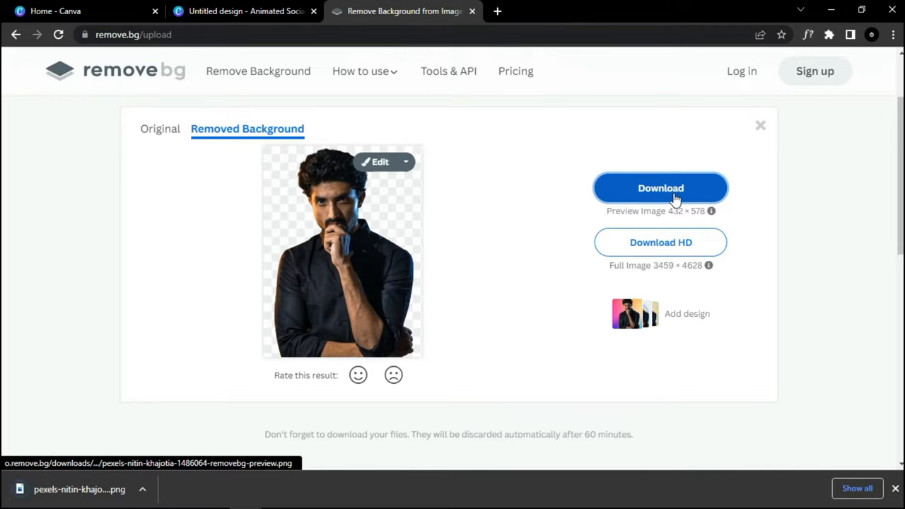
{"action": "left_click", "coordinate": [244, 12]}
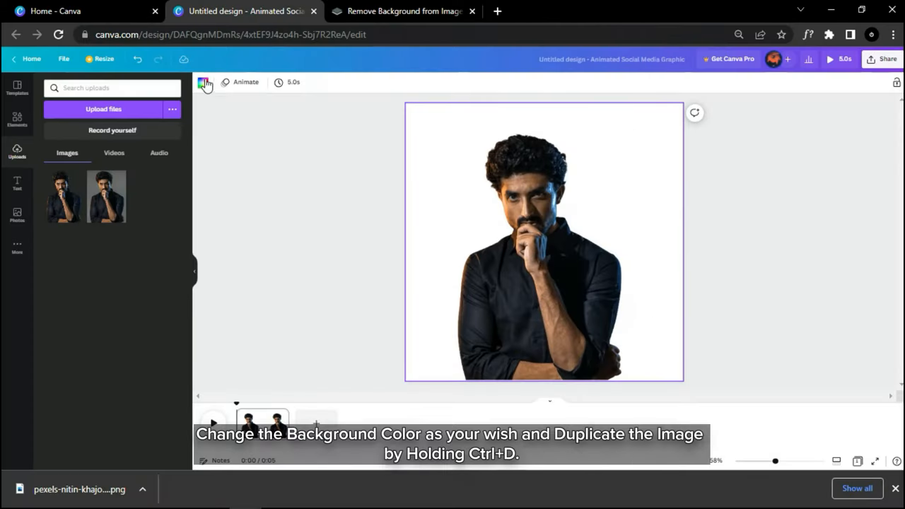
Make the page background dark grey and duplicate the cutout figure beside the original.
{"action": "left_click", "coordinate": [204, 81]}
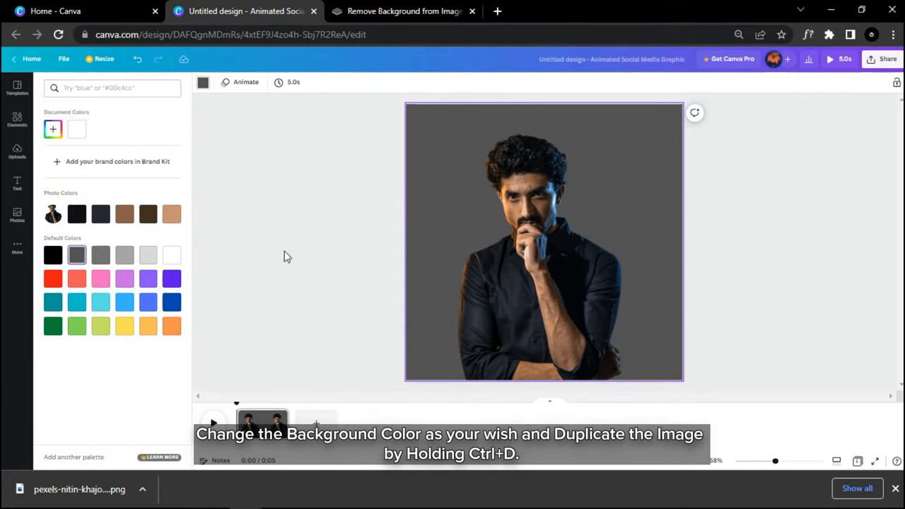
{"action": "left_click", "coordinate": [17, 150]}
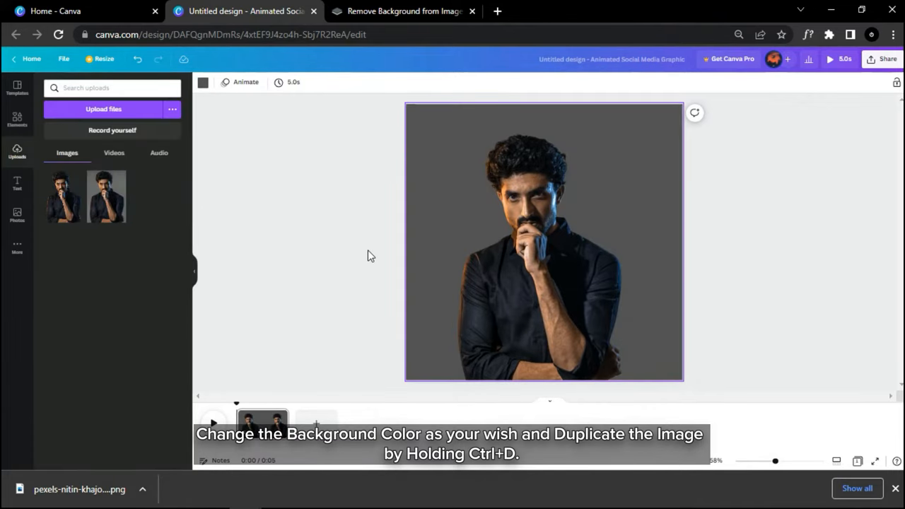
{"action": "left_click", "coordinate": [543, 241]}
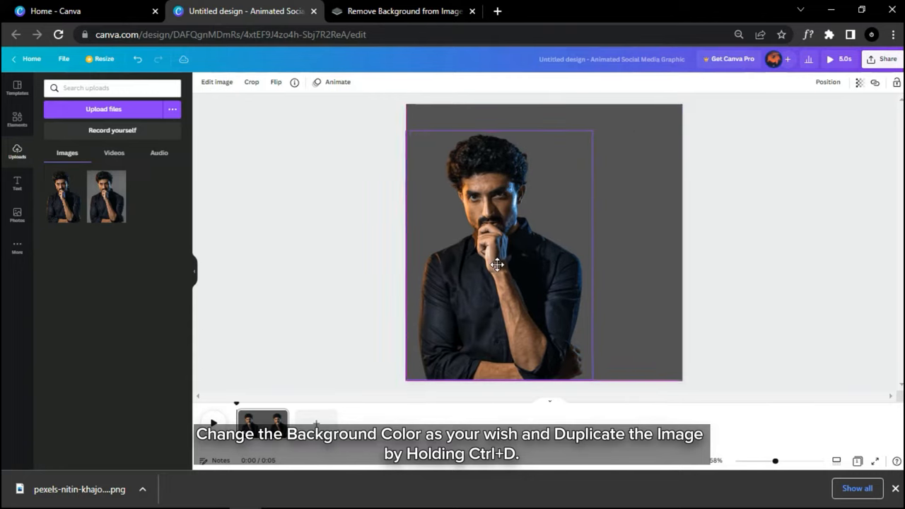
{"action": "left_click", "coordinate": [502, 266]}
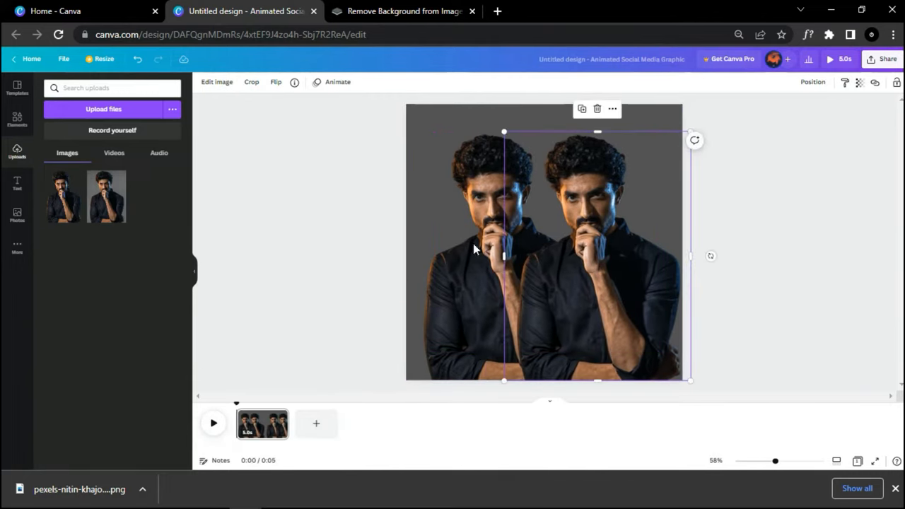
Apply the Amber duotone to the right-hand copy, tinting it orange.
{"action": "left_click", "coordinate": [217, 81]}
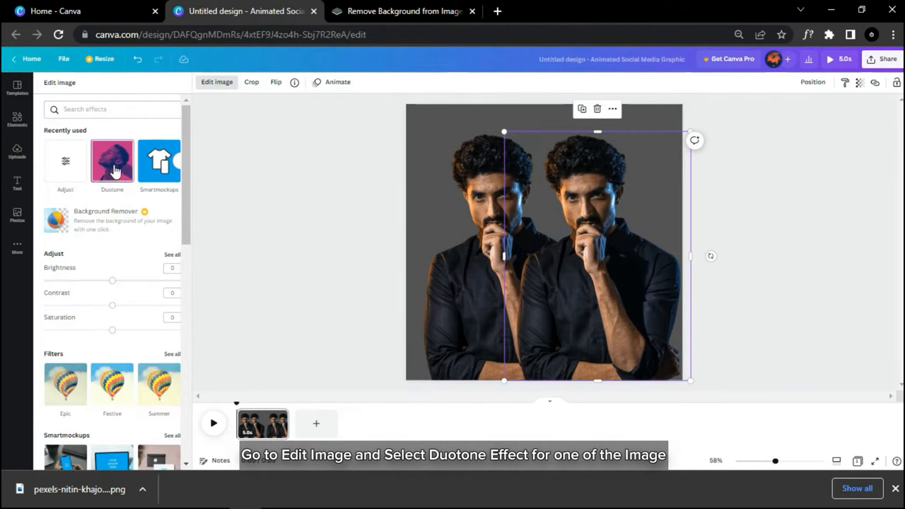
{"action": "left_click", "coordinate": [111, 162]}
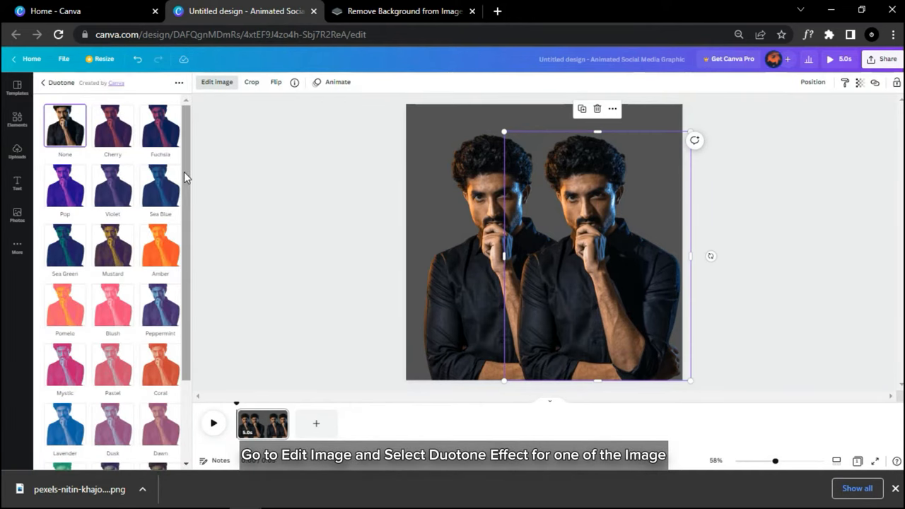
{"action": "scroll", "scroll_direction": "down", "scroll_amount": 3}
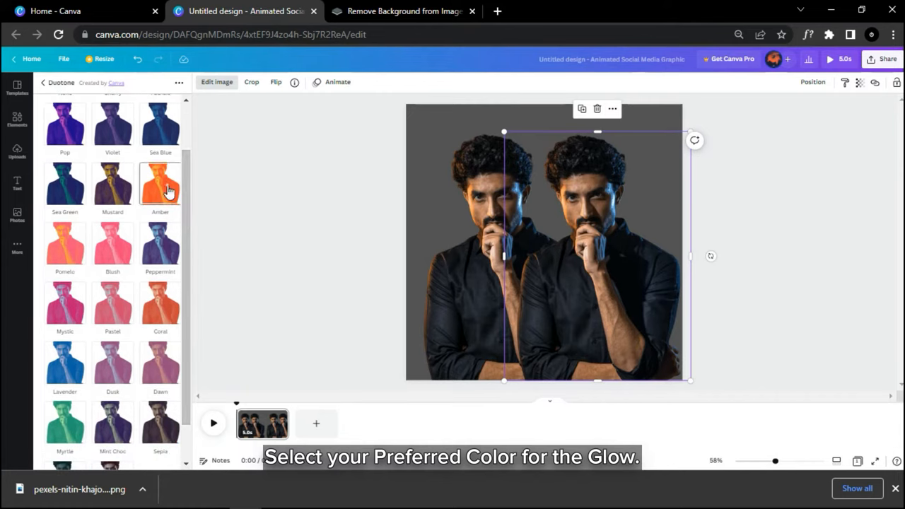
{"action": "left_click", "coordinate": [160, 184]}
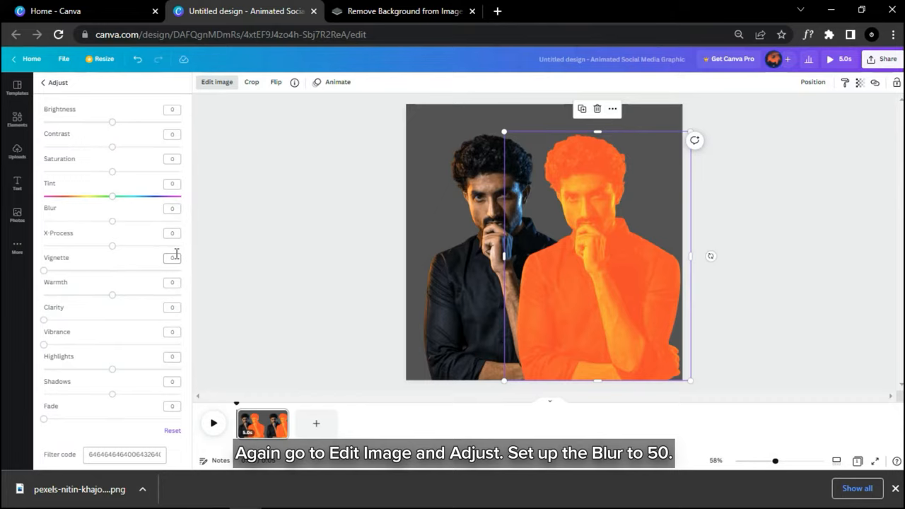
Raise the orange copy's Blur to 50 for a soft glow and bring up its Position options.
{"action": "left_click_drag", "start_coordinate": [111, 221], "coordinate": [133, 221]}
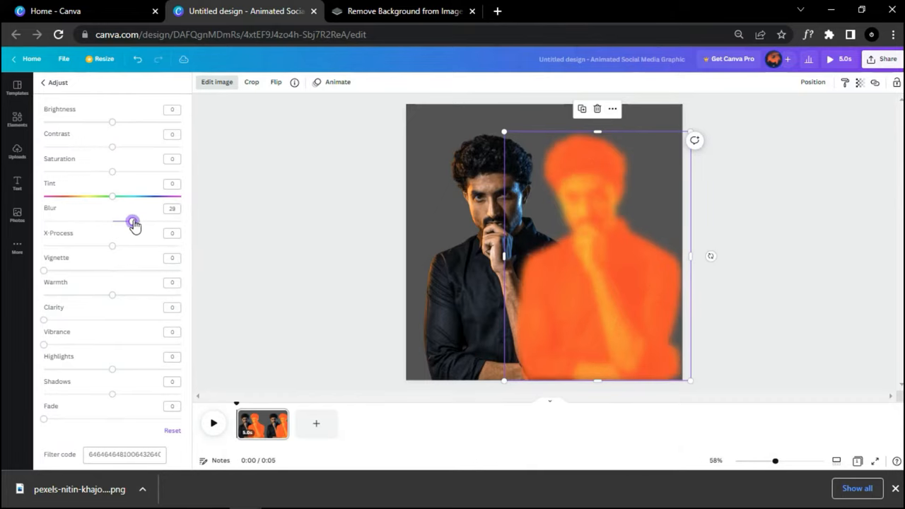
{"action": "left_click_drag", "start_coordinate": [133, 220], "coordinate": [148, 220]}
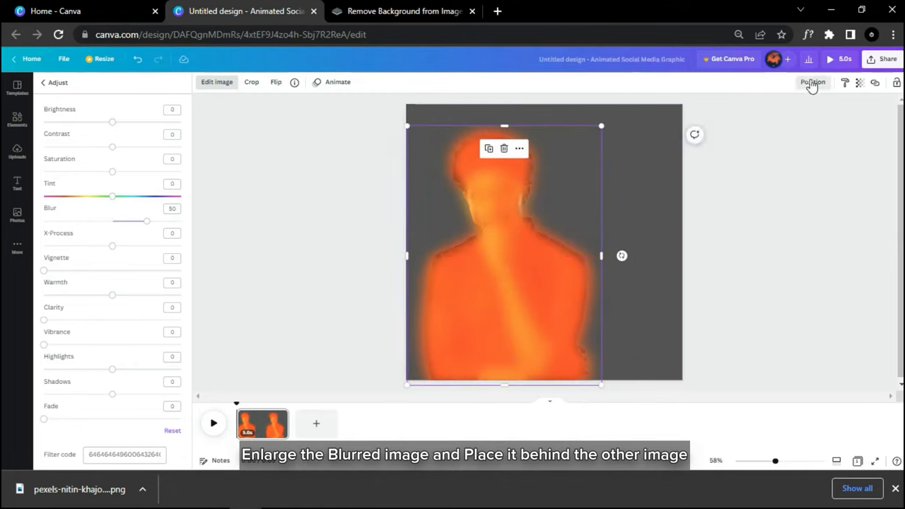
{"action": "left_click", "coordinate": [811, 83]}
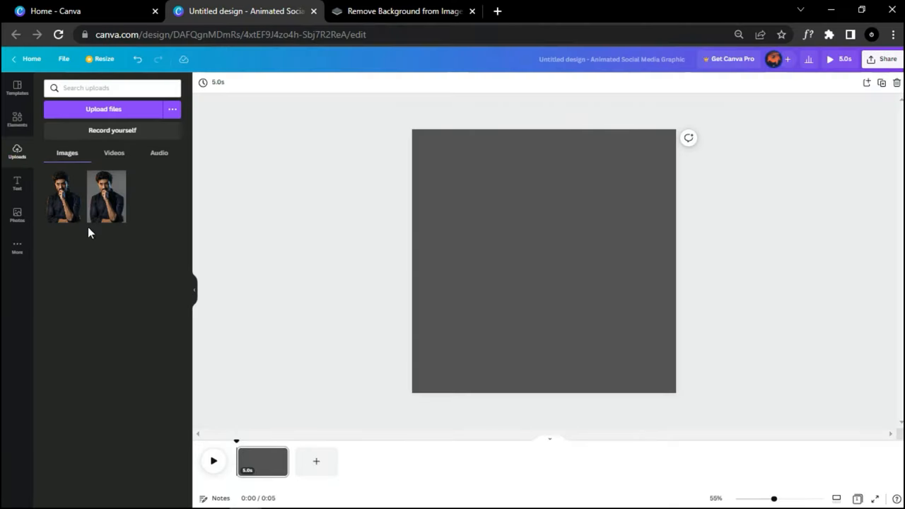
Place the cutout portrait back on the grey page and scroll to the Shadows effect.
{"action": "left_click", "coordinate": [107, 197]}
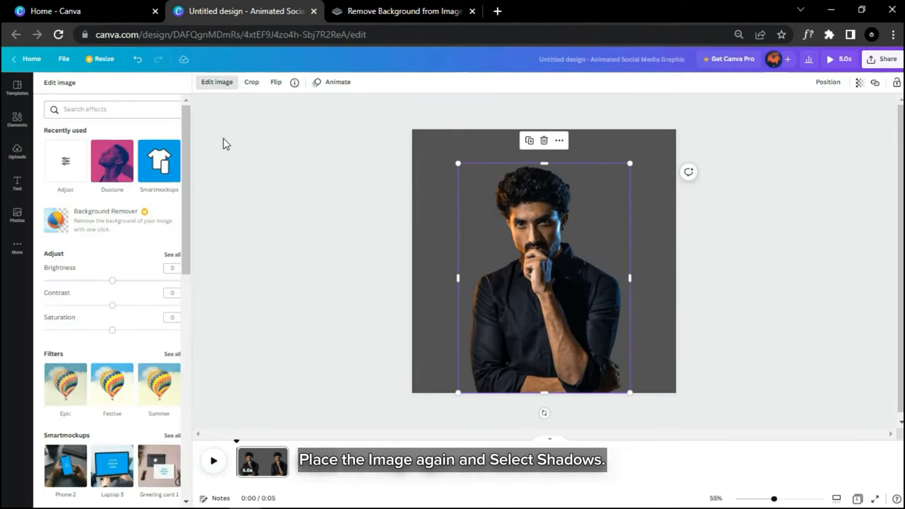
{"action": "scroll", "scroll_direction": "down", "scroll_amount": 3}
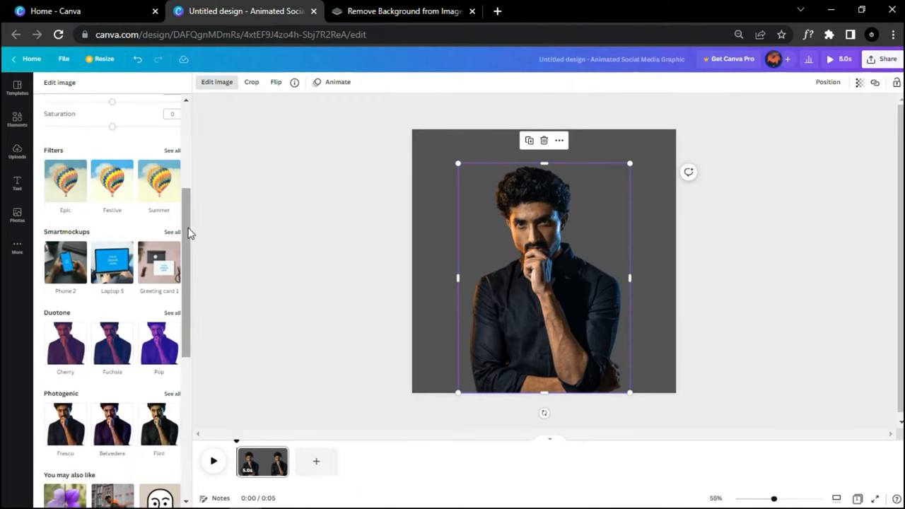
{"action": "scroll", "scroll_direction": "down", "scroll_amount": 3}
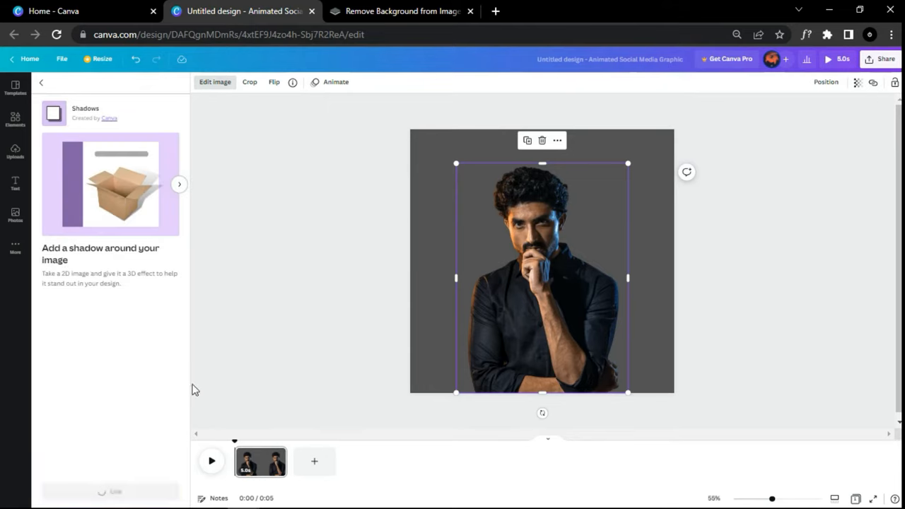
Apply the Glow shadow preset to the portrait and reveal its Size, Transparency, Blur and Color controls.
{"action": "left_click", "coordinate": [110, 184]}
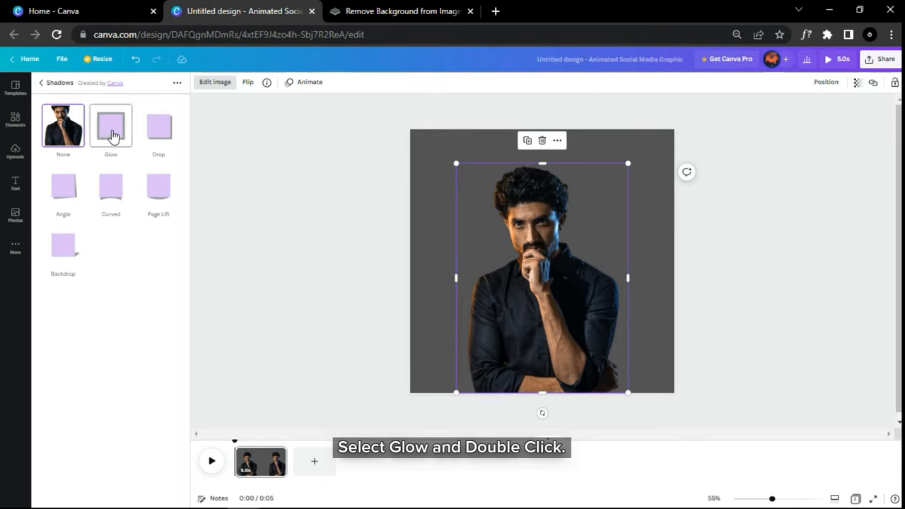
{"action": "double_click", "coordinate": [110, 126]}
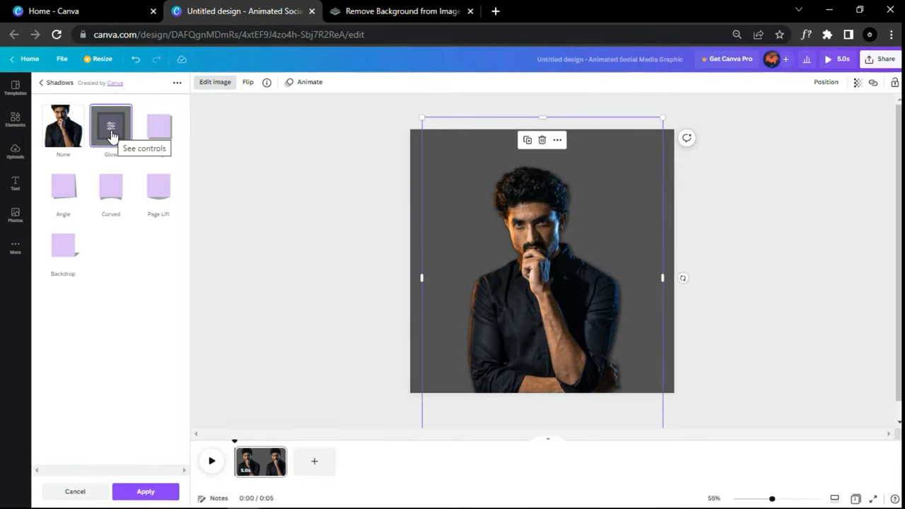
{"action": "left_click", "coordinate": [110, 126]}
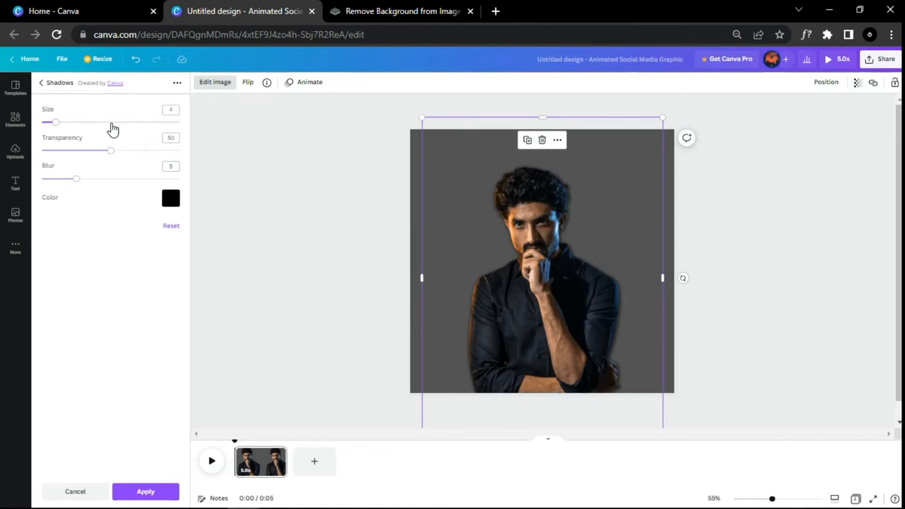
{"action": "left_click", "coordinate": [170, 198]}
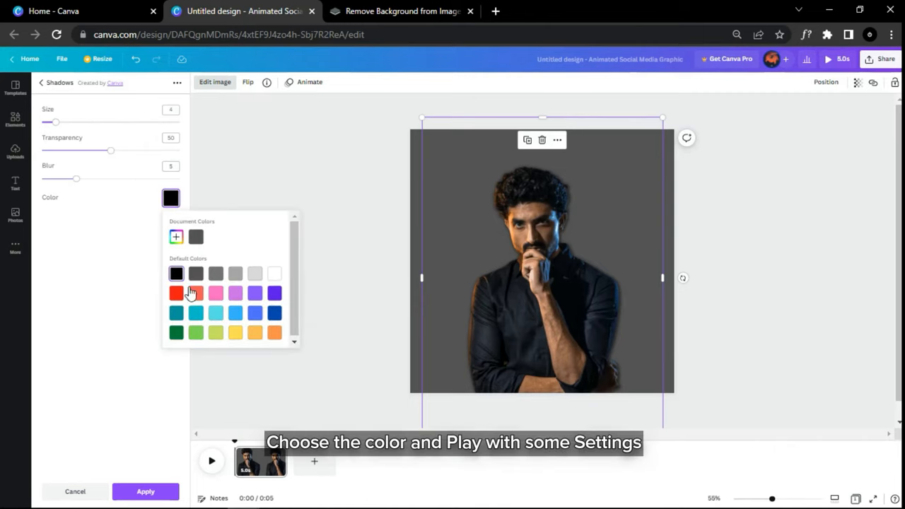
{"action": "mouse_move", "coordinate": [235, 332]}
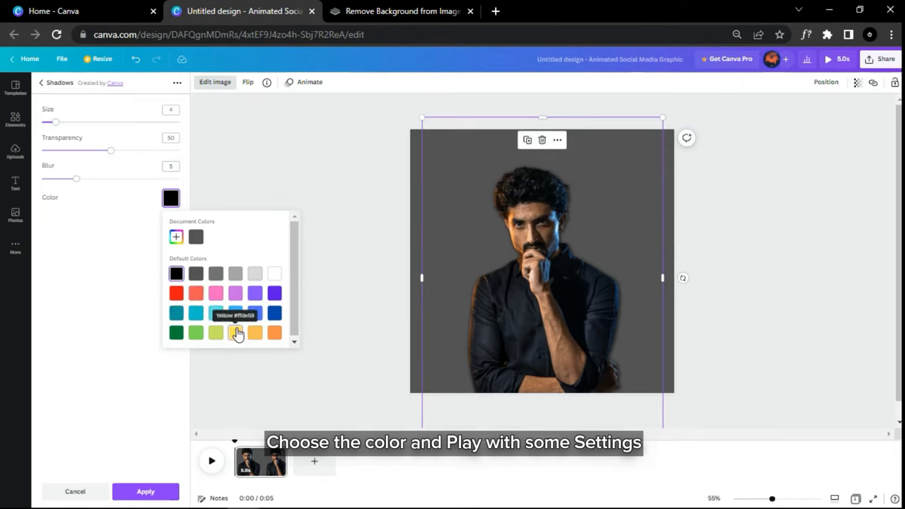
Colour the glow yellow and raise its blur, transparency and size for a brighter halo.
{"action": "left_click", "coordinate": [235, 332]}
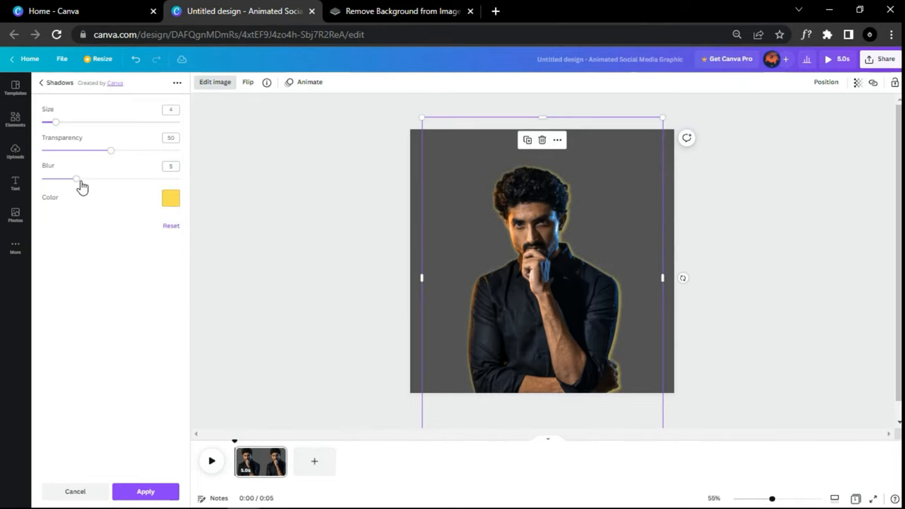
{"action": "left_click_drag", "start_coordinate": [76, 180], "coordinate": [124, 179]}
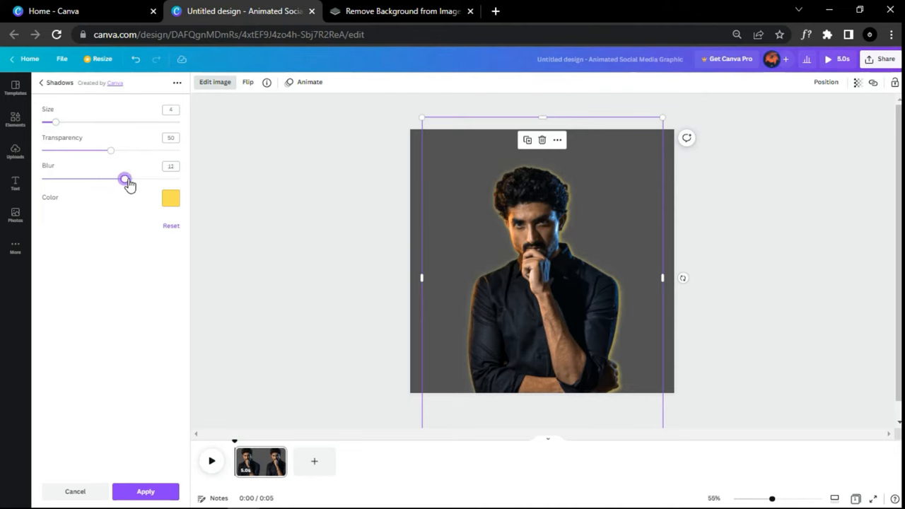
{"action": "left_click_drag", "start_coordinate": [110, 150], "coordinate": [138, 150]}
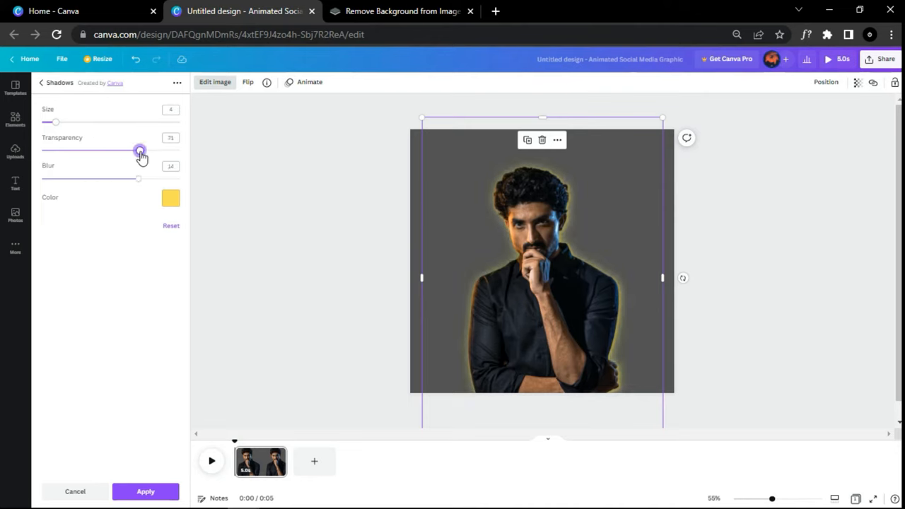
{"action": "left_click_drag", "start_coordinate": [55, 122], "coordinate": [76, 122]}
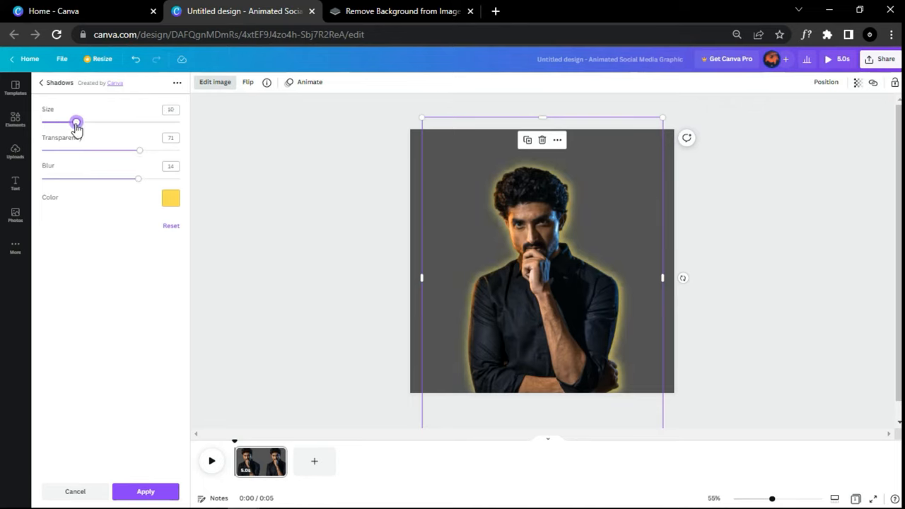
{"action": "left_click_drag", "start_coordinate": [77, 121], "coordinate": [94, 122]}
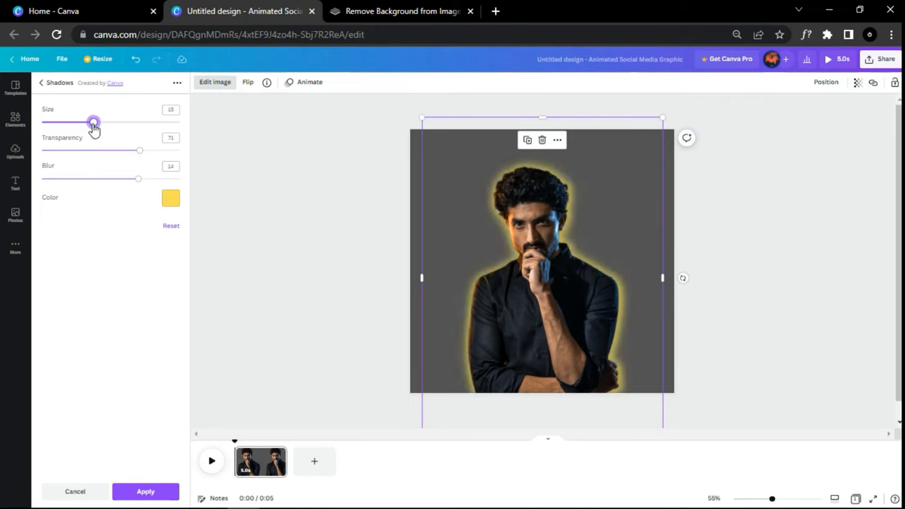
{"action": "mouse_move", "coordinate": [93, 122]}
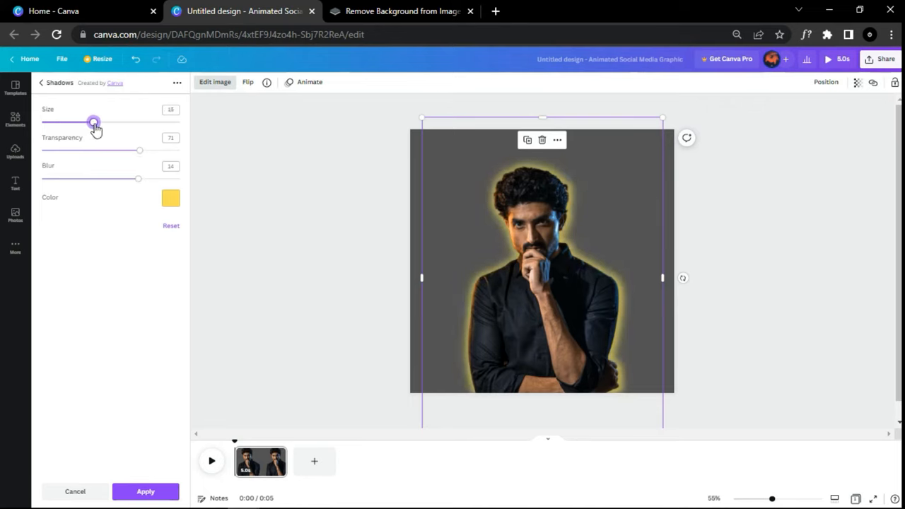